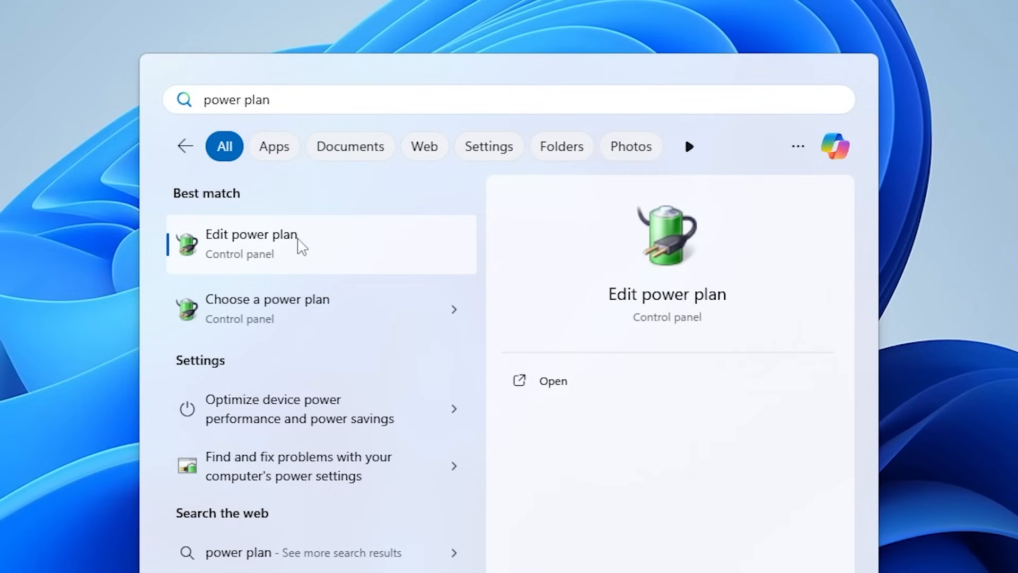
mouse_move(280, 262)
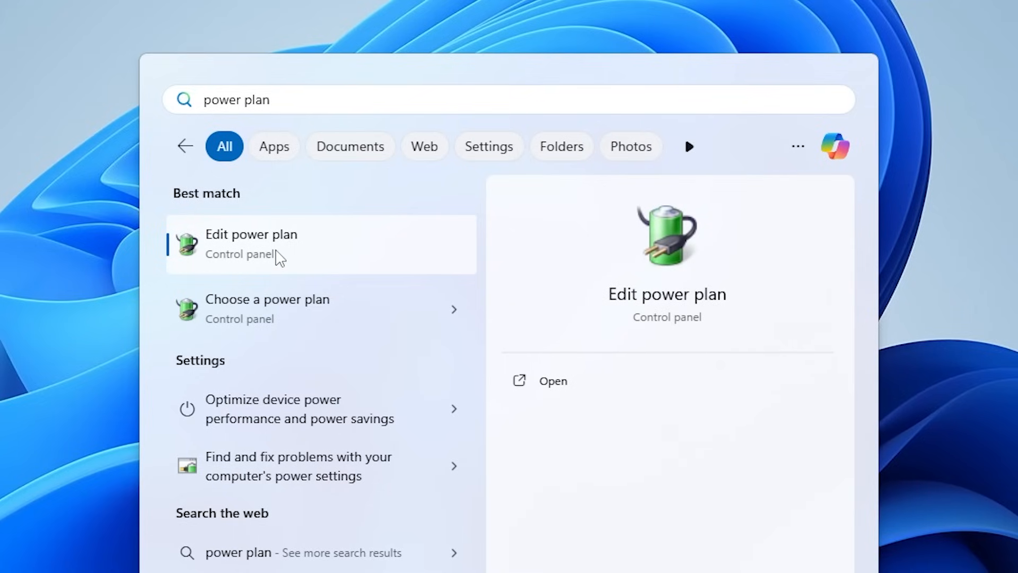
Open Power Options from the 'power plan' search results, showing Balanced, High performance and Power saver
click(252, 244)
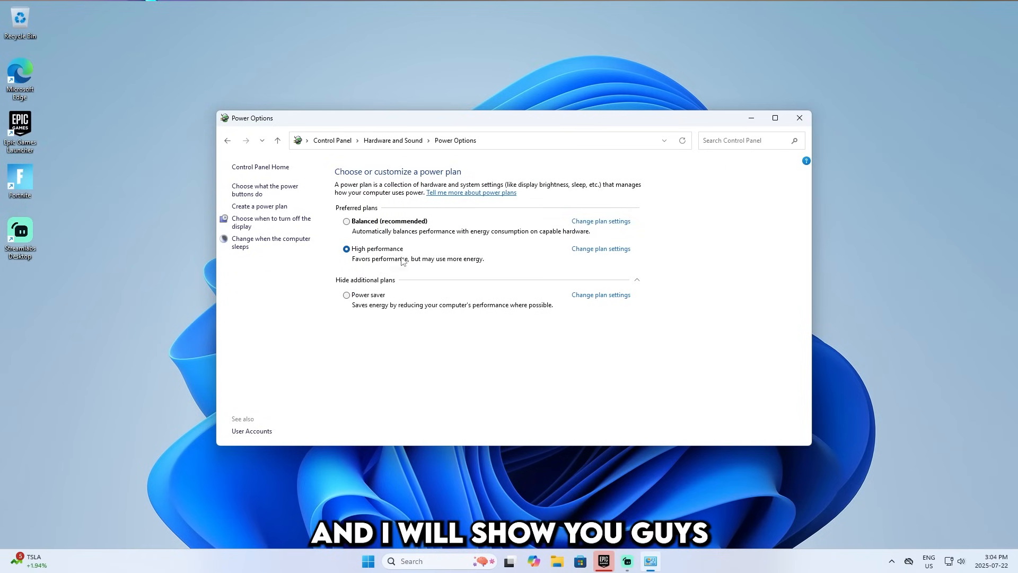
Close Power Options, launch an administrator Command Prompt via 'cmd' search, and enter powercfg -duplicatescheme e9a42b02-d5df-448d-aa00-03f14749eb61
click(799, 118)
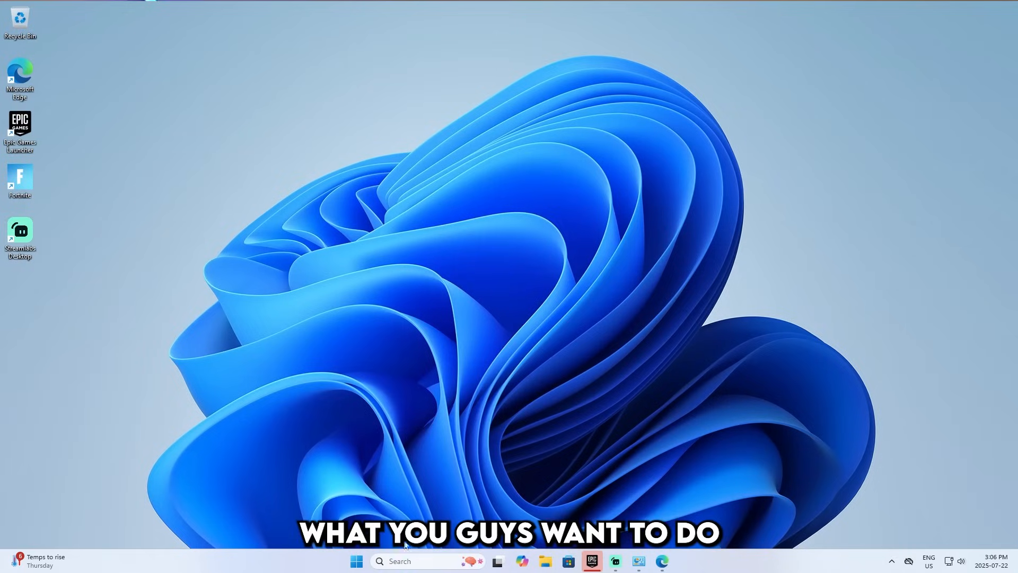
click(428, 560)
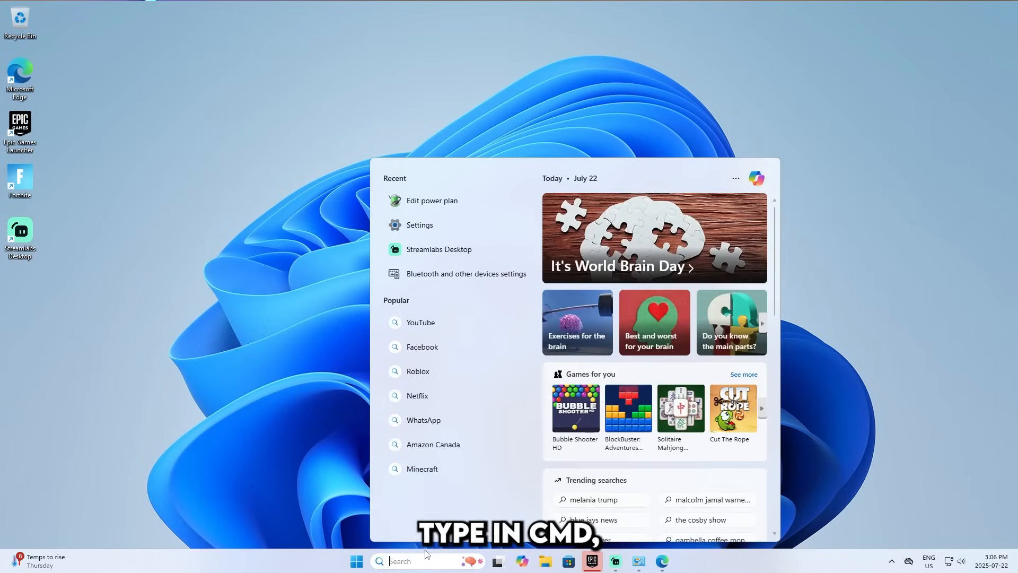
text(cmd)
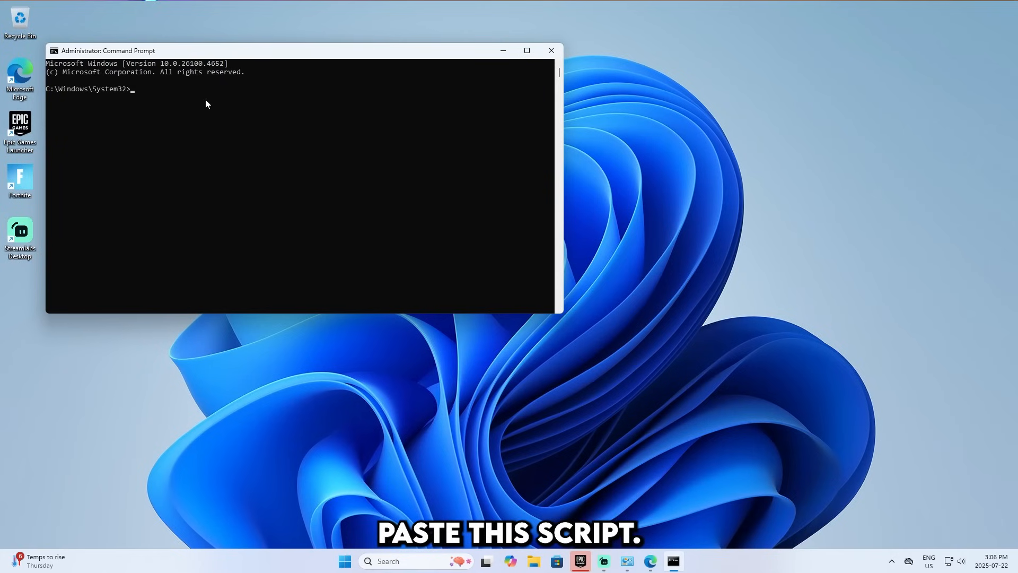
text(powercfg -duplicatescheme e9a42b02-d5df-448d-aa00-03f14749eb61)
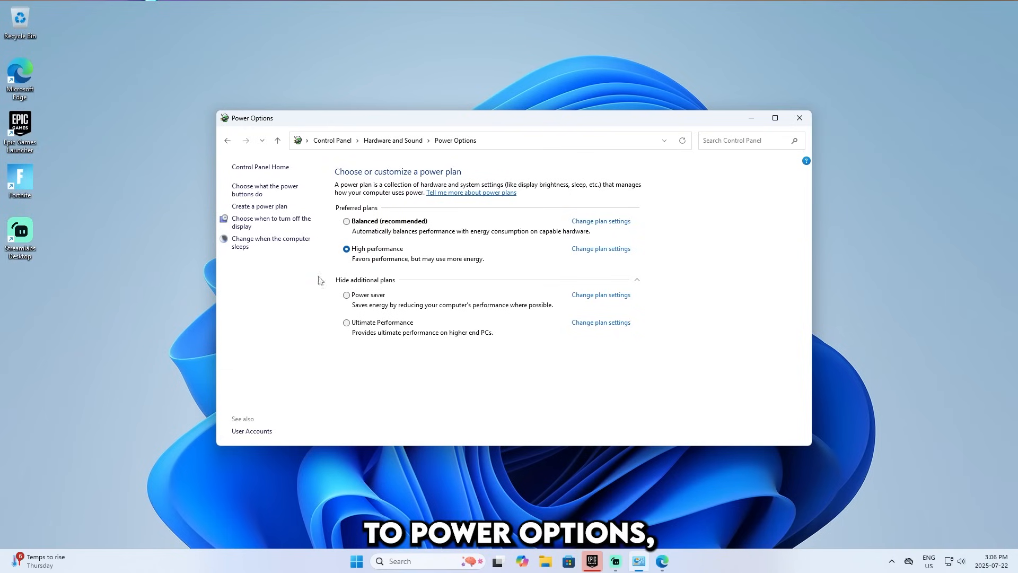
mouse_move(398, 337)
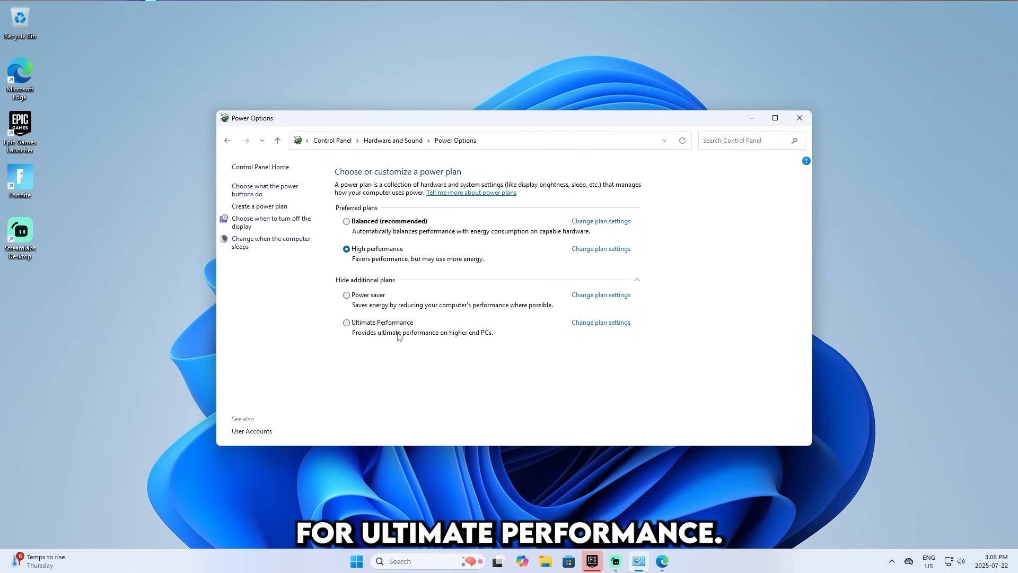